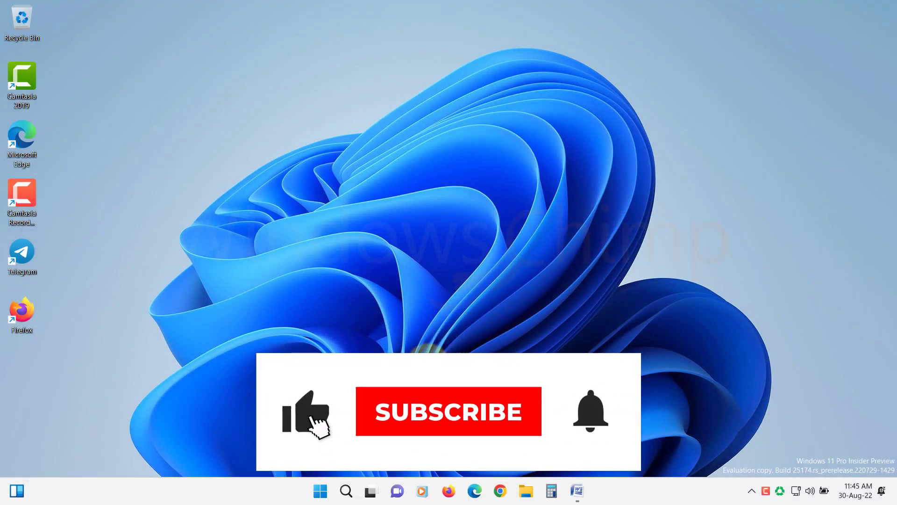
# Step: Launch Settings from Start and show the Sound page's Input section reporting no input devices
pyautogui.click(448, 411)
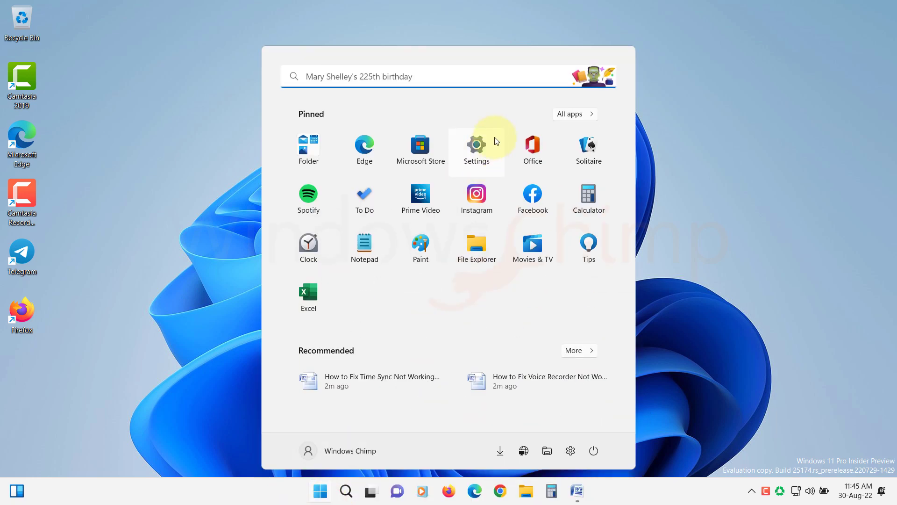
pyautogui.click(476, 146)
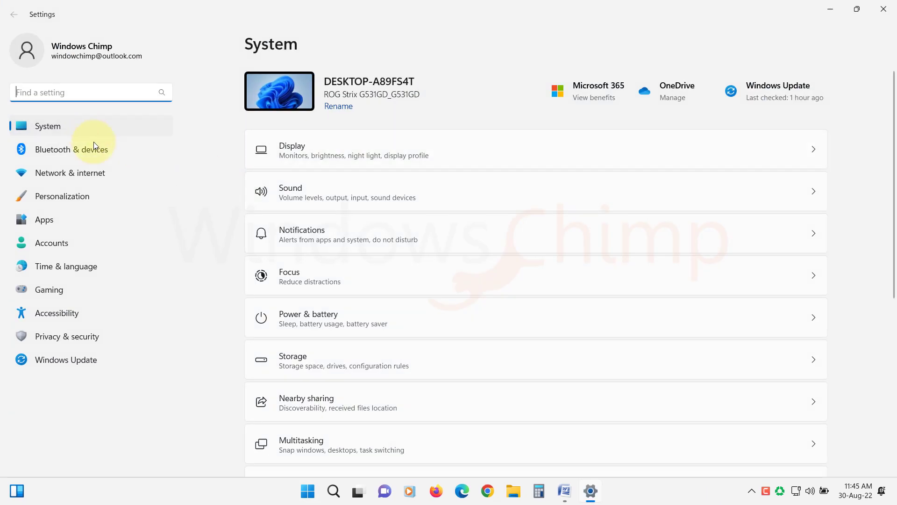
pyautogui.click(318, 191)
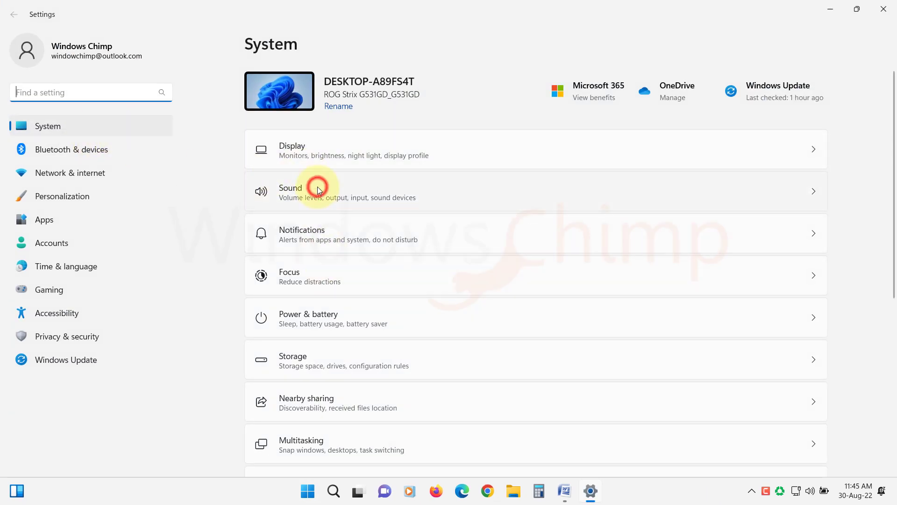
pyautogui.click(318, 190)
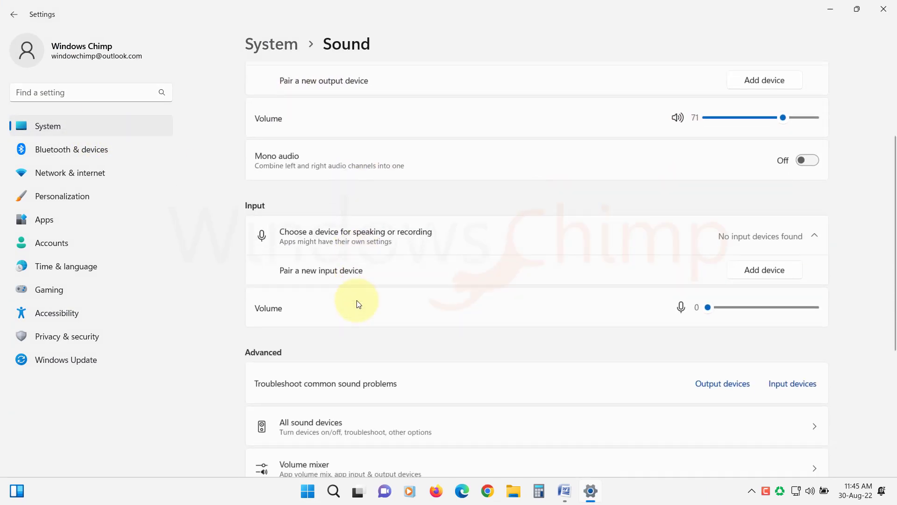
pyautogui.scroll(-3)
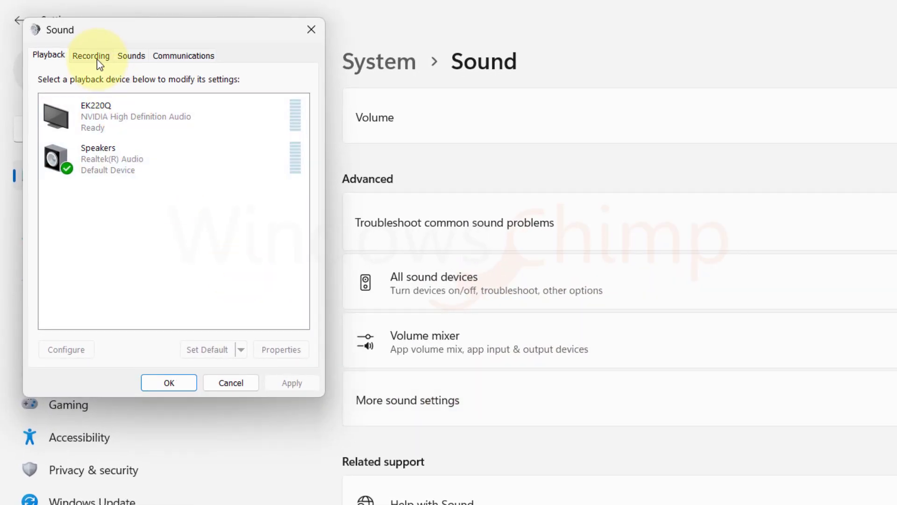
# Step: On the Recording tab, enable Microphone Array so it becomes the default recording device
pyautogui.click(90, 55)
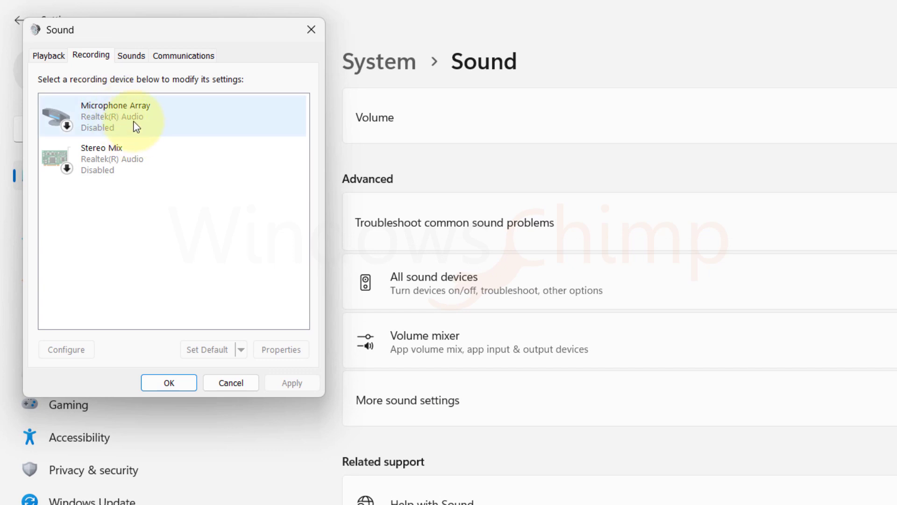
pyautogui.rightClick(114, 114)
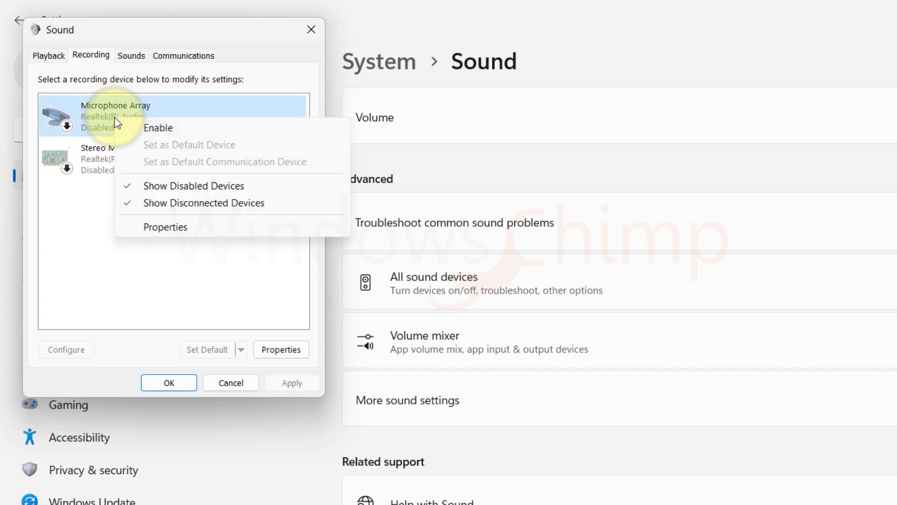
pyautogui.click(158, 127)
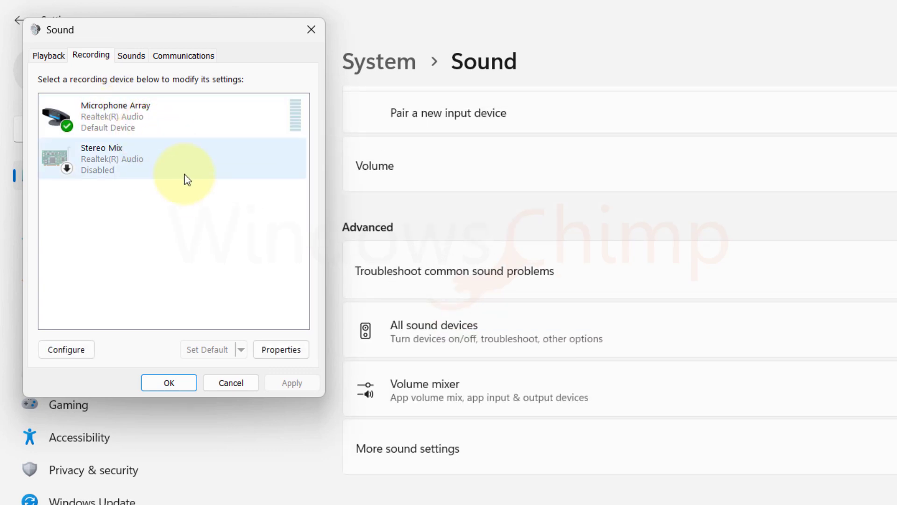
pyautogui.click(230, 382)
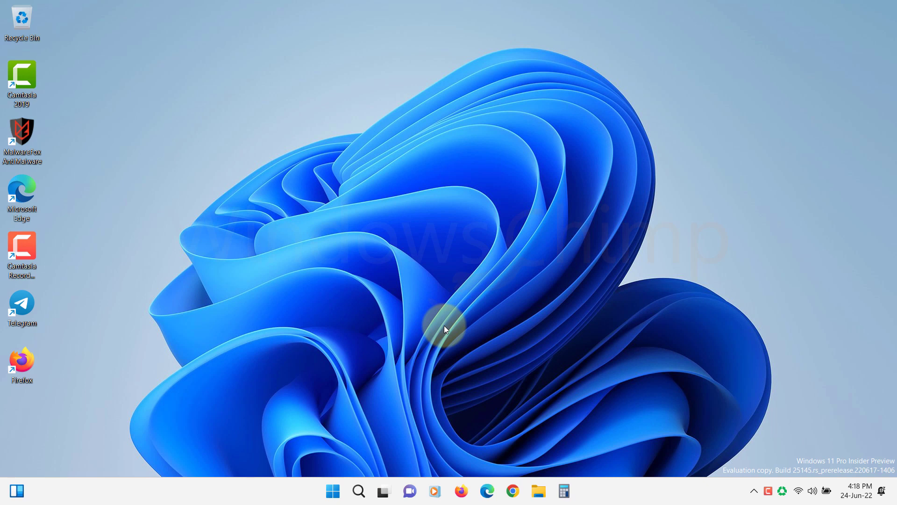
pyautogui.moveTo(440, 355)
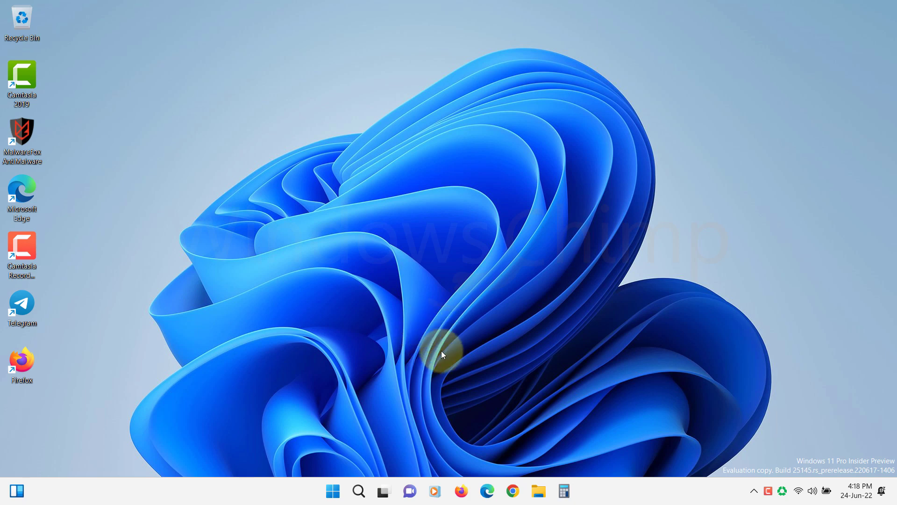
# Step: Launch Device Manager from search and expand Audio inputs and outputs
pyautogui.click(357, 491)
pyautogui.write('device manager')
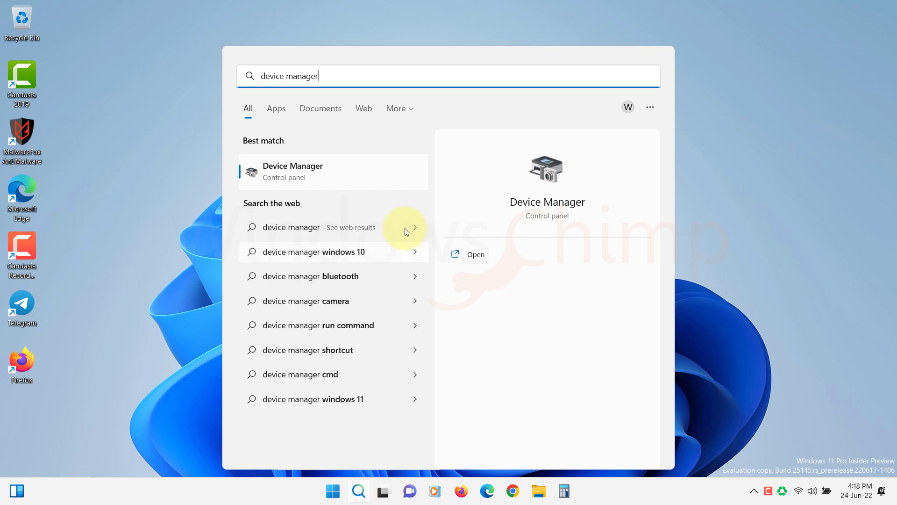
pyautogui.click(474, 254)
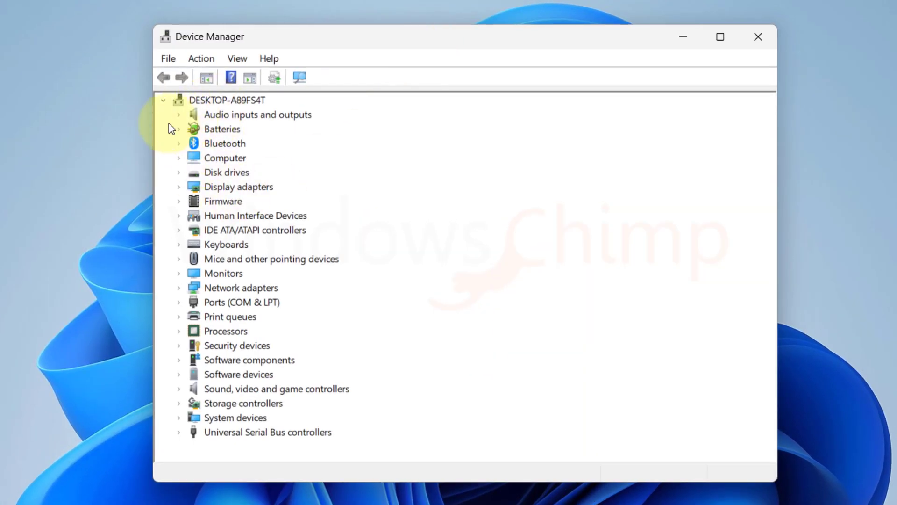
pyautogui.click(178, 114)
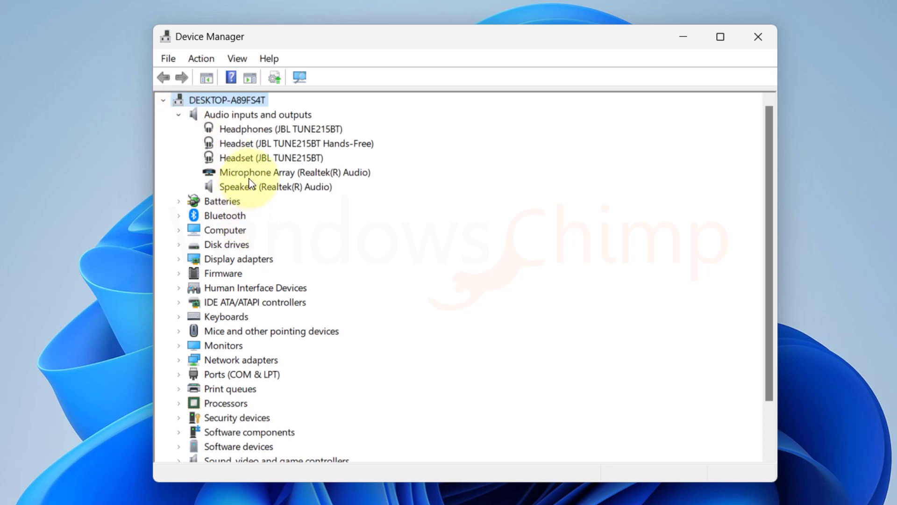
# Step: Update the Realtek speakers driver automatically; Windows reports the best driver already installed
pyautogui.rightClick(239, 186)
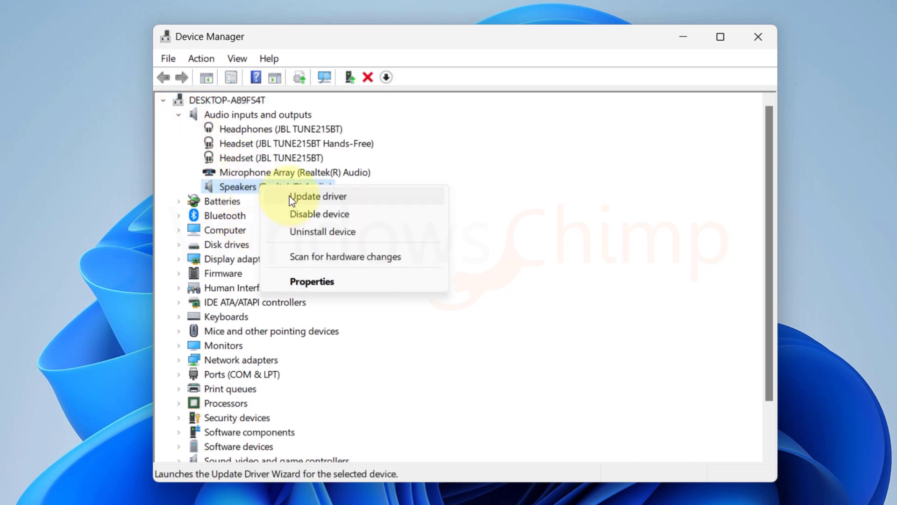
pyautogui.click(317, 196)
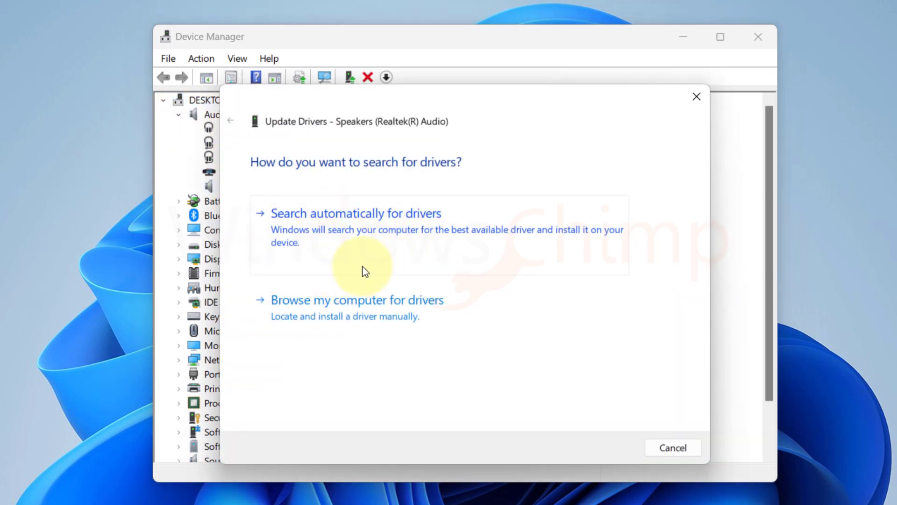
pyautogui.click(355, 213)
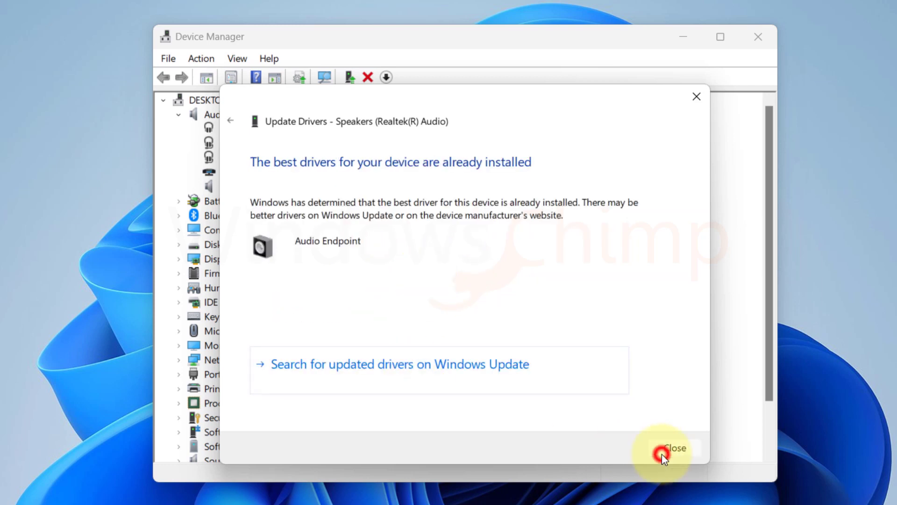
pyautogui.click(673, 447)
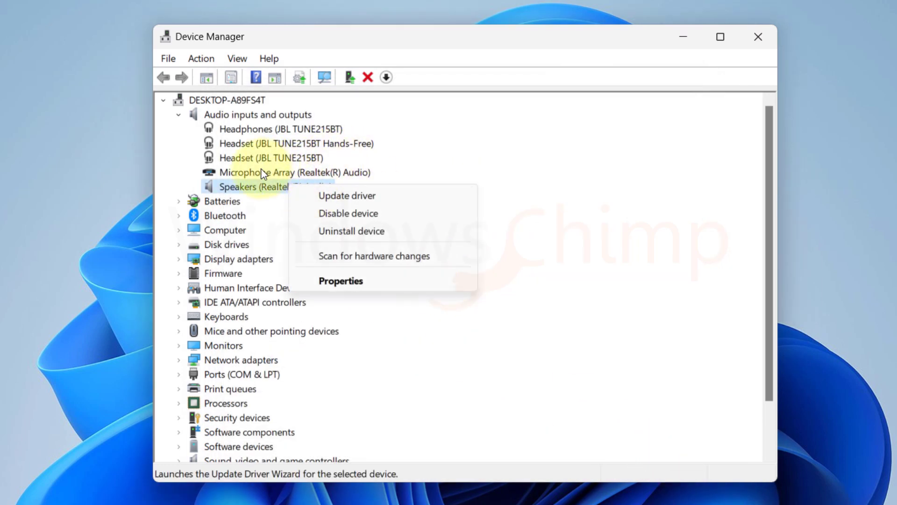
# Step: Start driver updates for the Microphone Array and the JBL headset
pyautogui.click(346, 195)
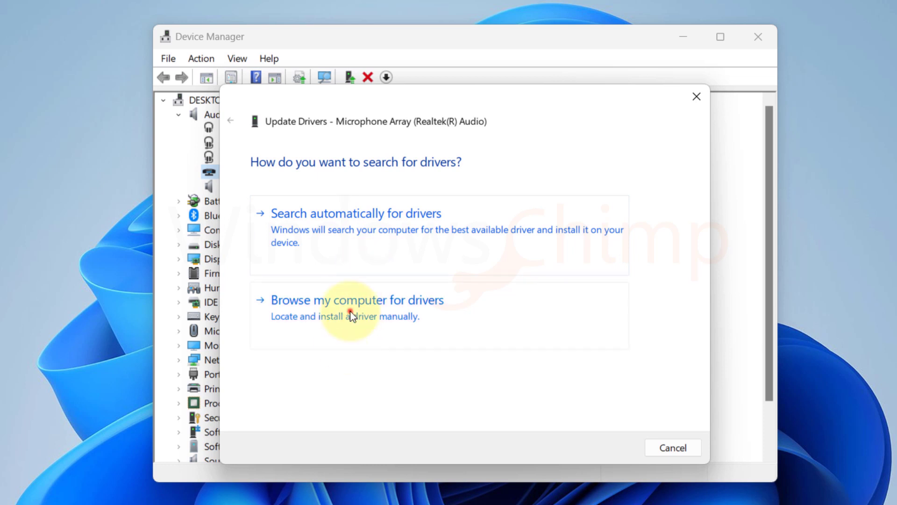
pyautogui.click(673, 448)
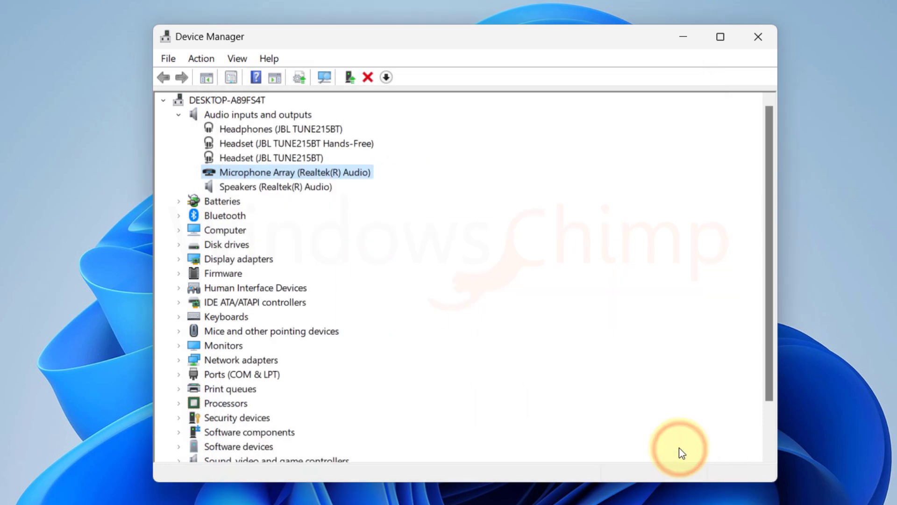
pyautogui.rightClick(240, 158)
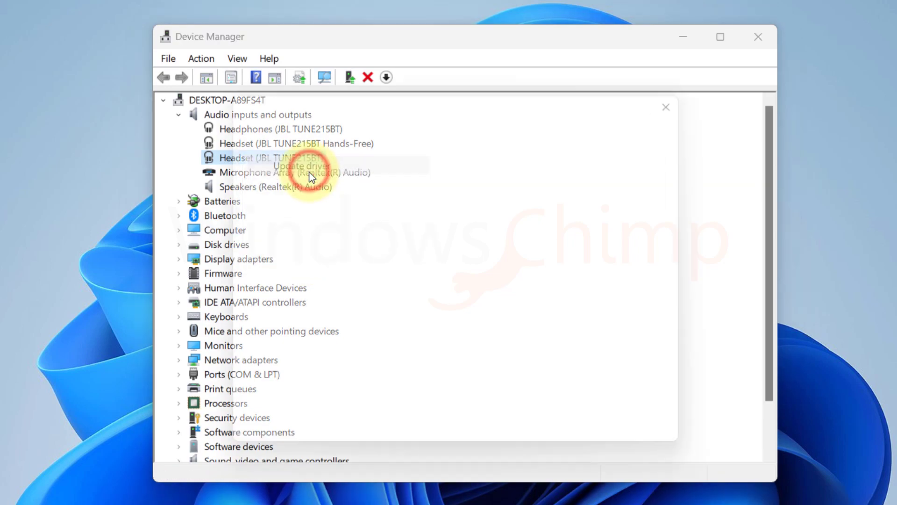
pyautogui.click(758, 37)
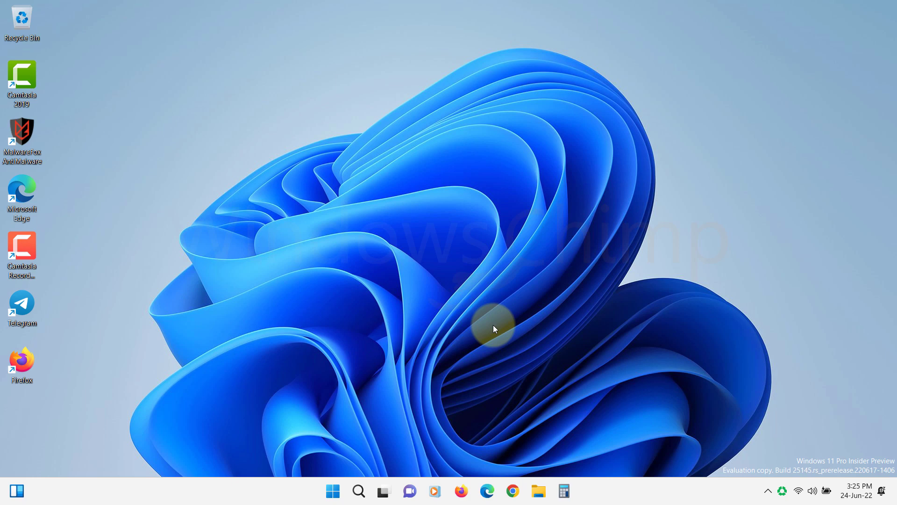
# Step: Reach the Privacy & security Microphone permissions page in Settings
pyautogui.click(332, 491)
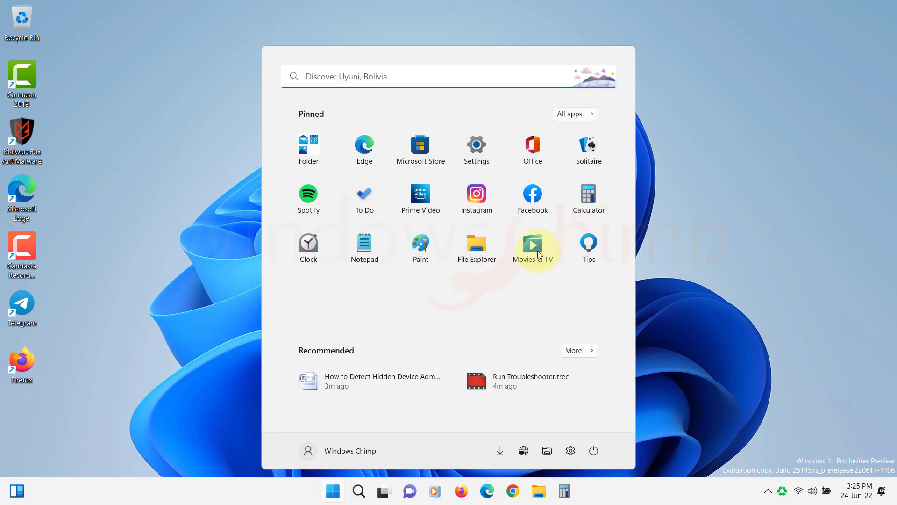
pyautogui.click(476, 146)
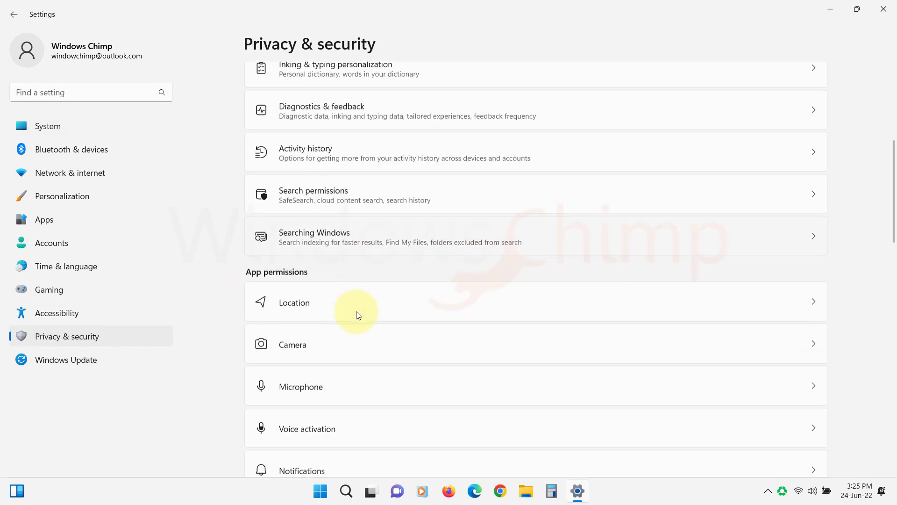
pyautogui.click(300, 386)
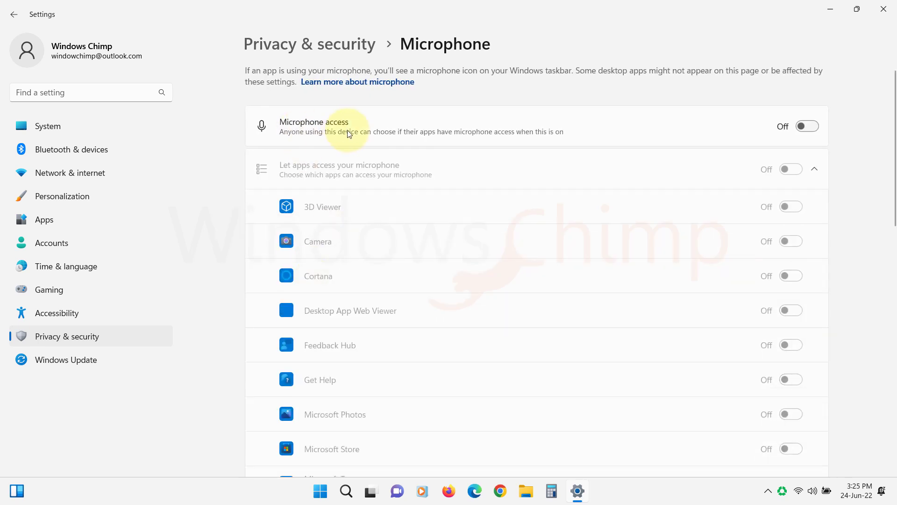
# Step: Turn on microphone access for the device and for apps, including an app toggle further down
pyautogui.click(806, 126)
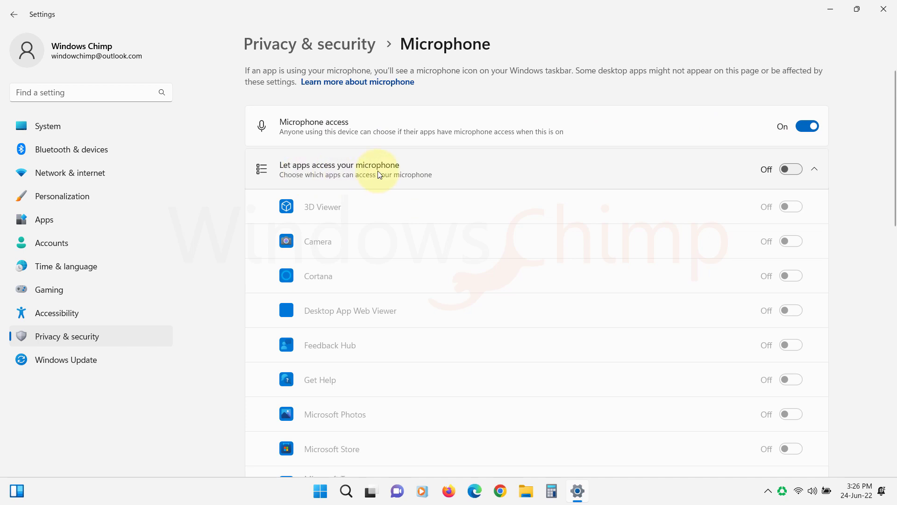
pyautogui.click(791, 169)
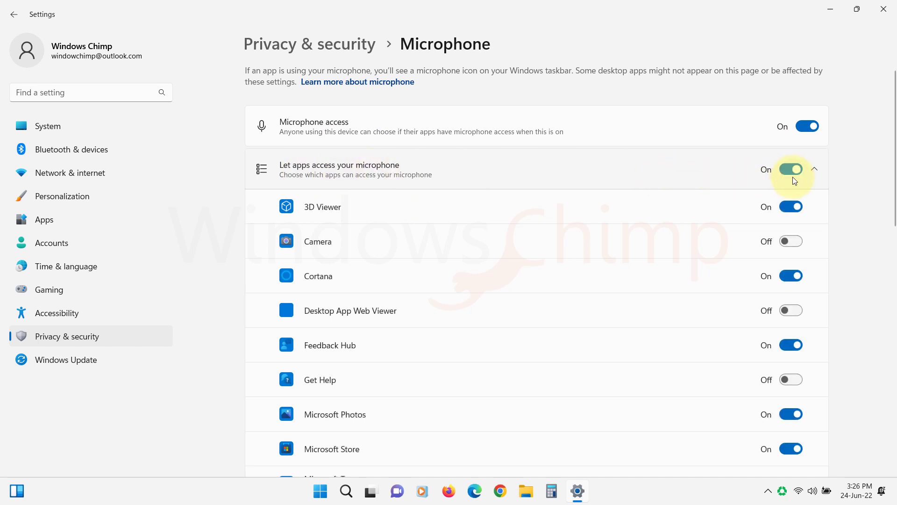
pyautogui.moveTo(497, 332)
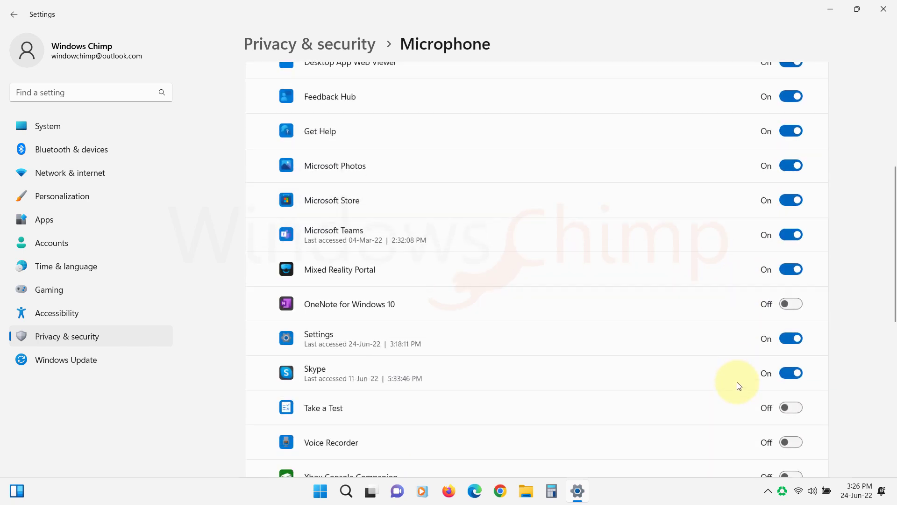
pyautogui.scroll(-3)
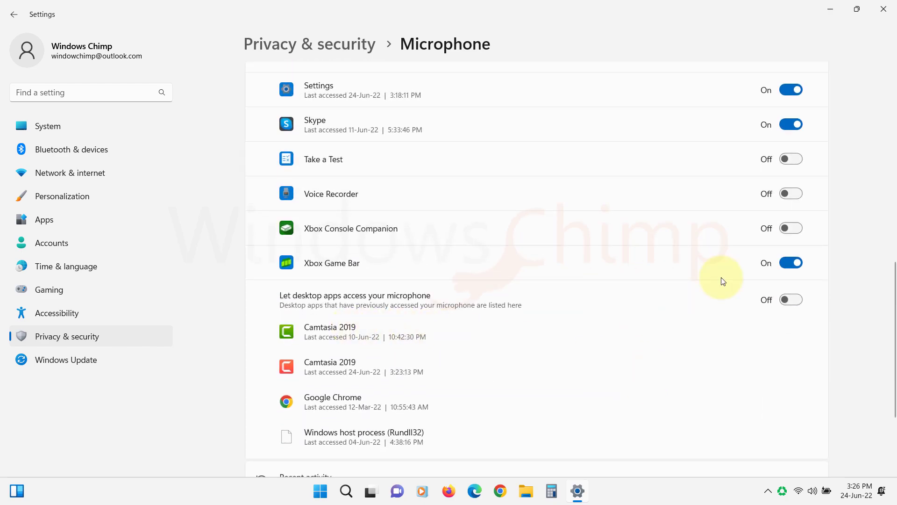
pyautogui.click(790, 299)
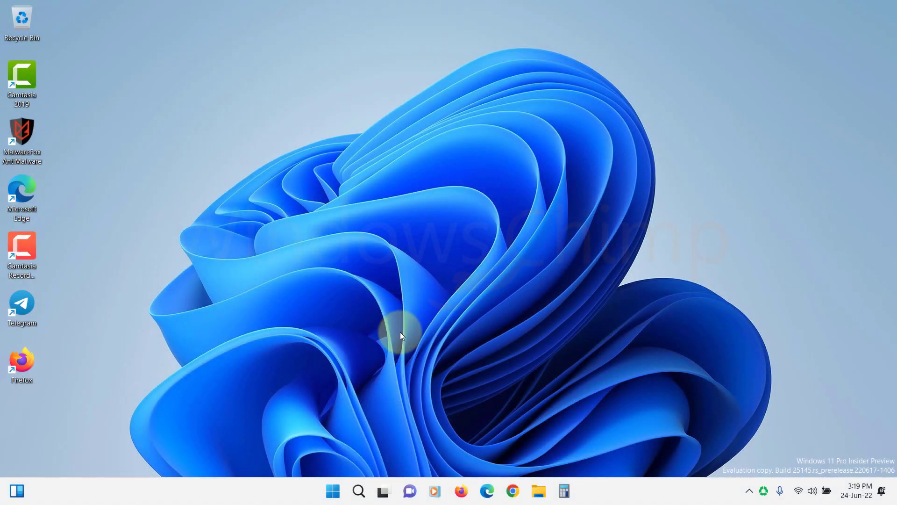
# Step: Reach System Troubleshoot options in Settings from Start
pyautogui.click(332, 491)
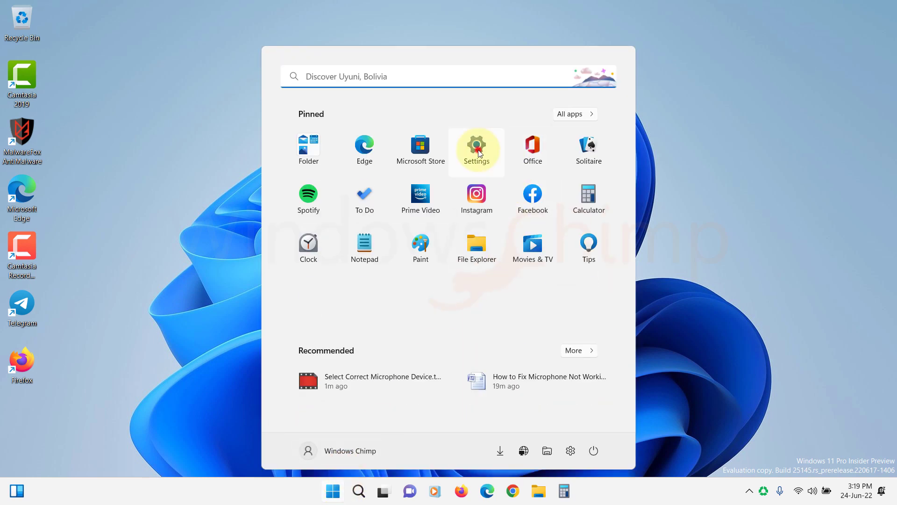
pyautogui.click(476, 146)
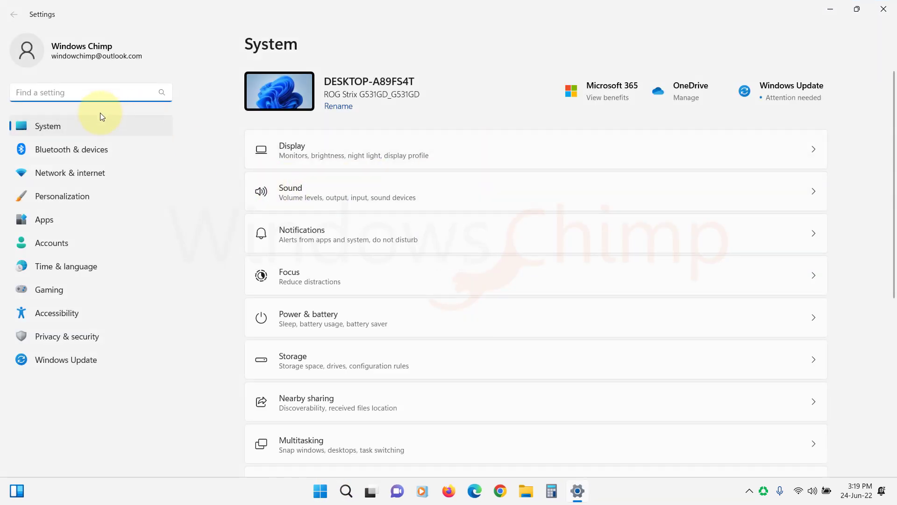
pyautogui.scroll(-3)
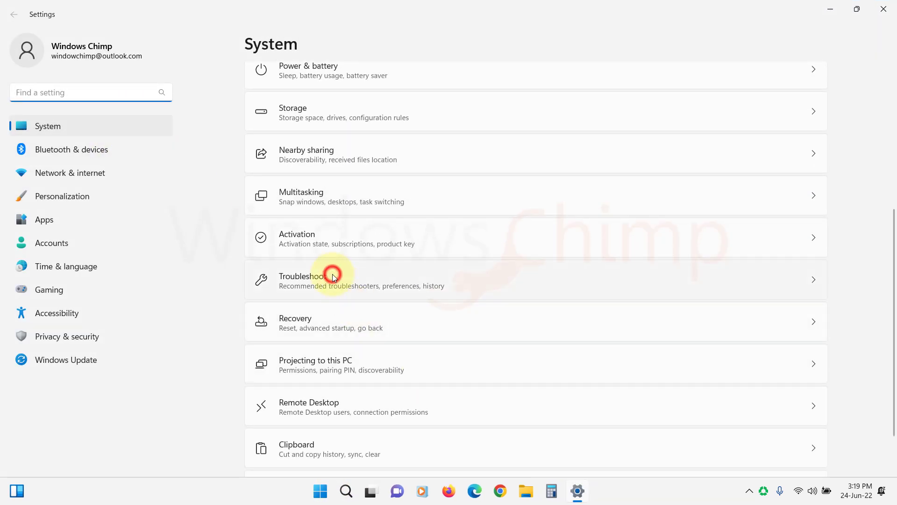
pyautogui.click(332, 279)
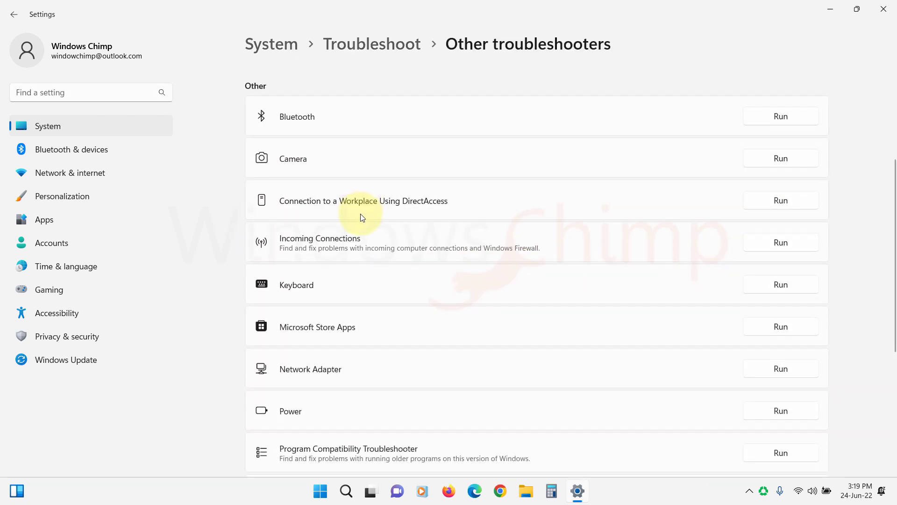
# Step: Run the Recording Audio troubleshooter from Other troubleshooters
pyautogui.scroll(-3)
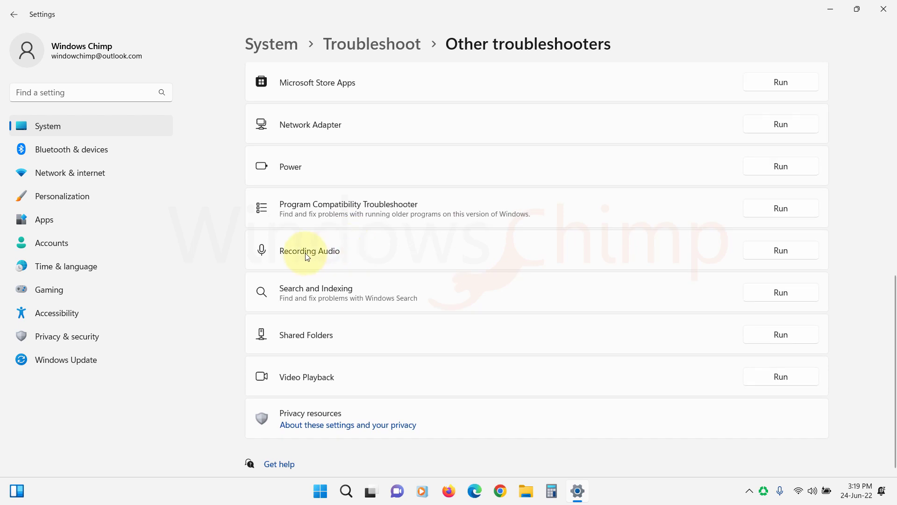
pyautogui.moveTo(799, 247)
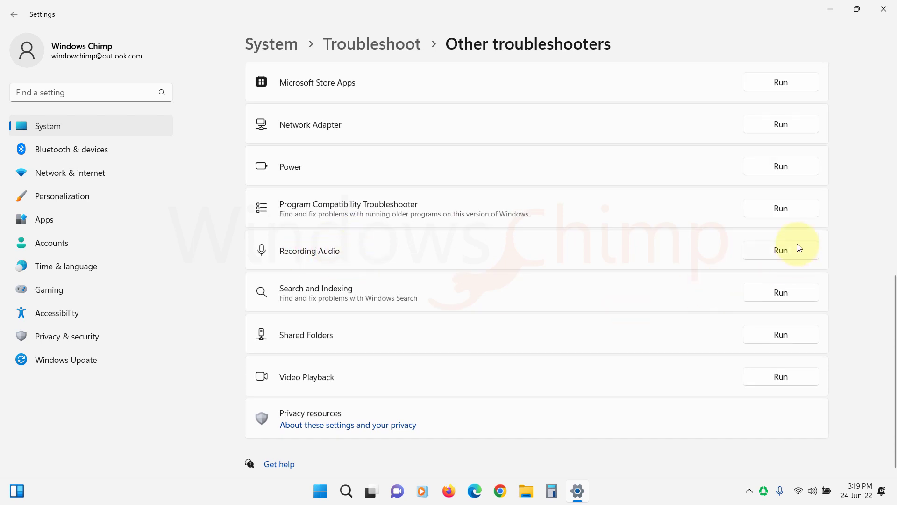
pyautogui.click(779, 250)
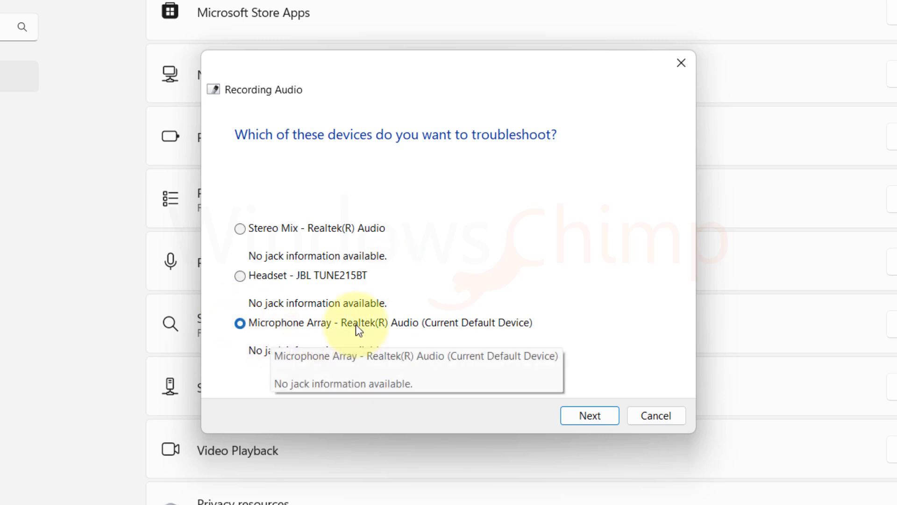
# Step: Select Headset - JBL TUNE215BT as the device to troubleshoot and continue
pyautogui.click(240, 274)
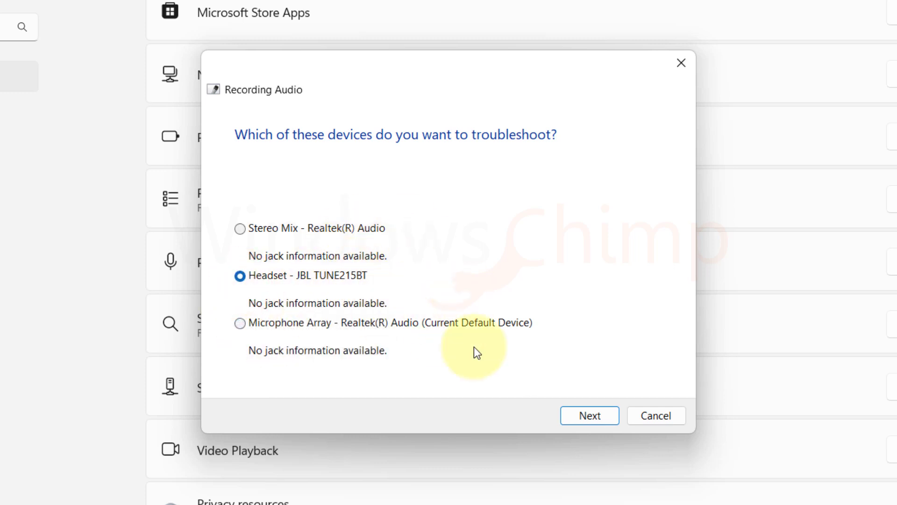
pyautogui.click(589, 415)
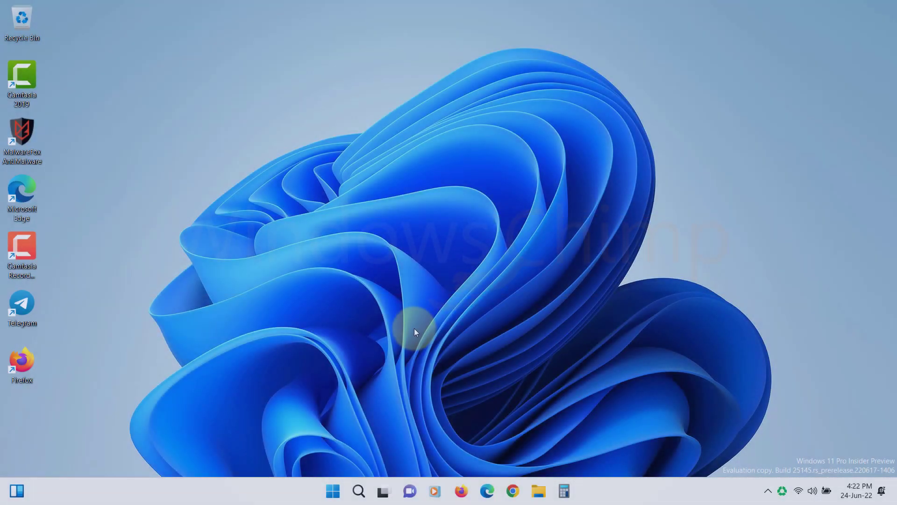
pyautogui.moveTo(440, 312)
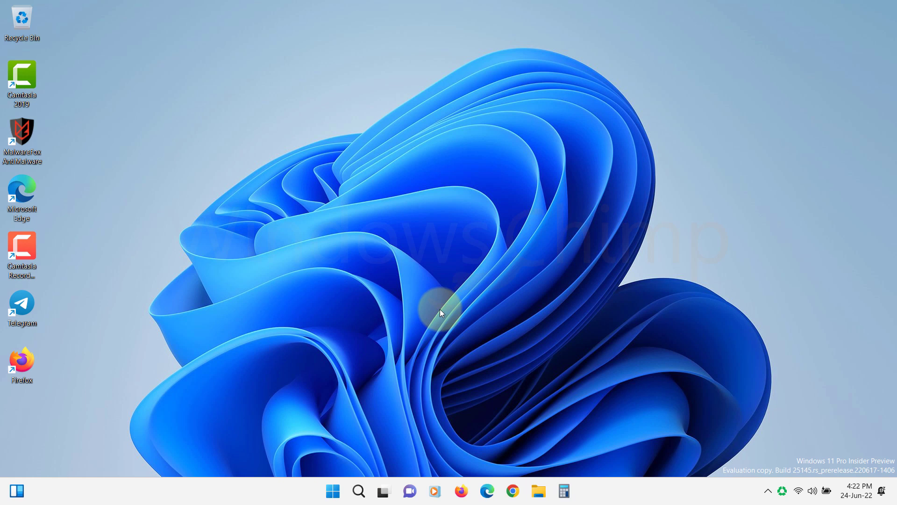
pyautogui.click(441, 314)
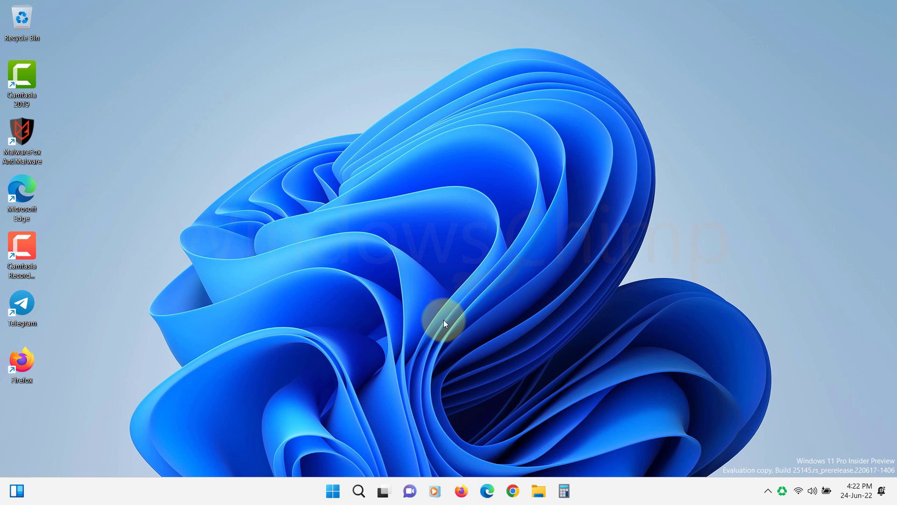
pyautogui.moveTo(434, 332)
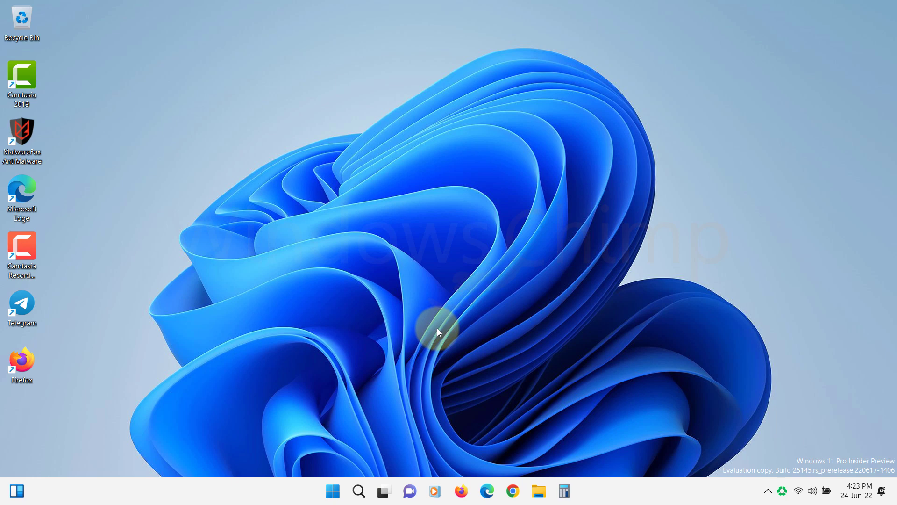
# Step: Launch the Services console via Win+R with services.msc
pyautogui.press('Win+r')
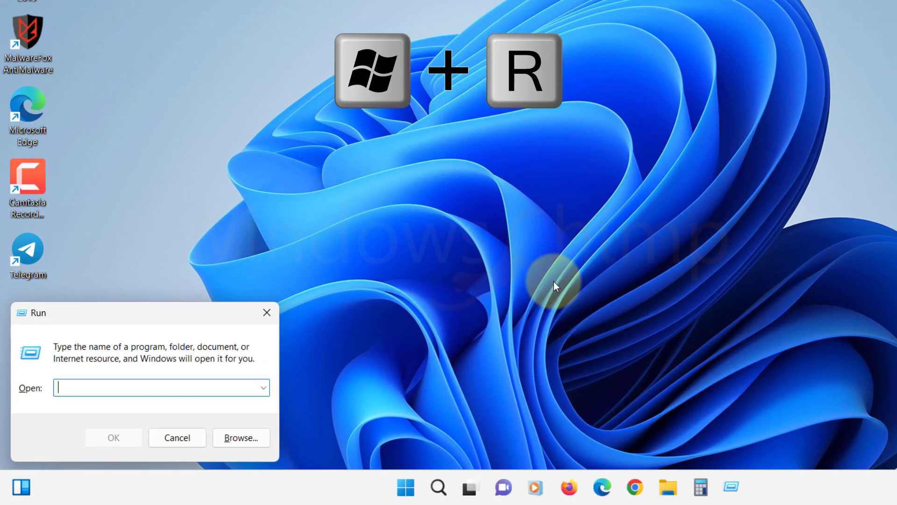
pyautogui.write('services.')
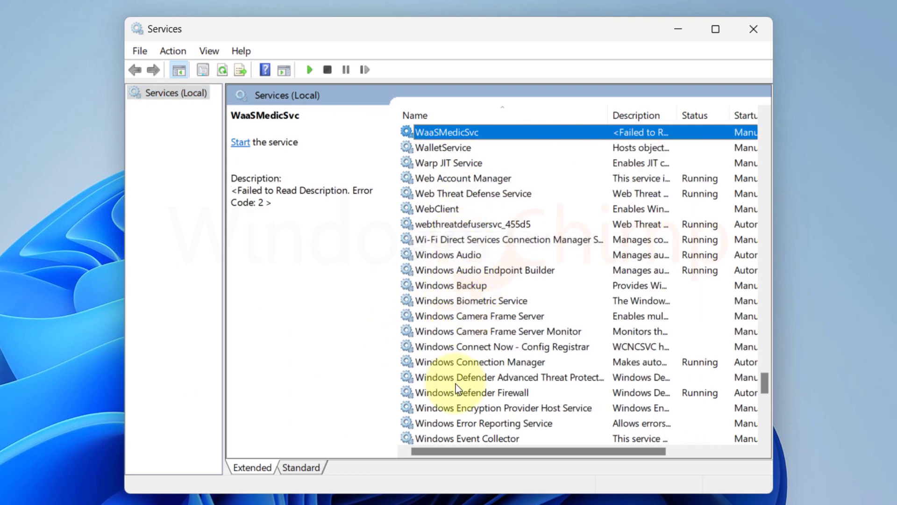
# Step: Stop and start Windows Audio from its properties so it runs again
pyautogui.click(449, 254)
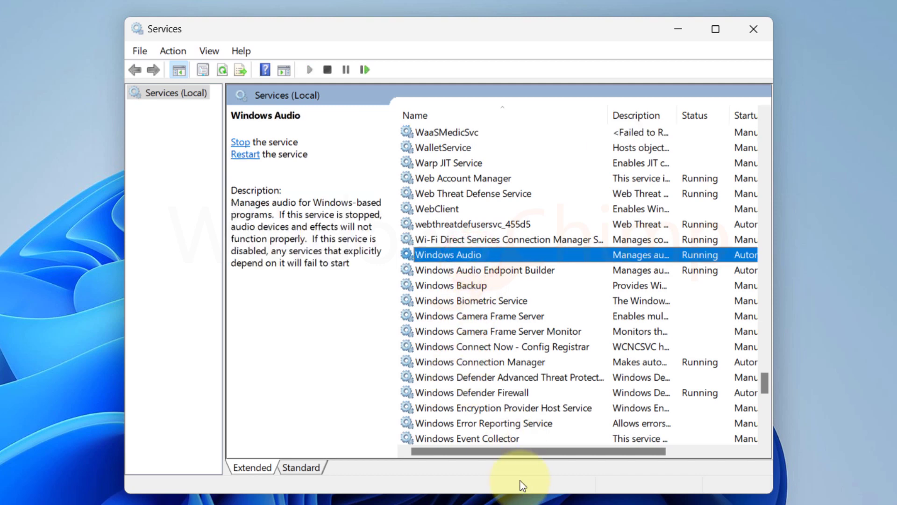
pyautogui.moveTo(490, 259)
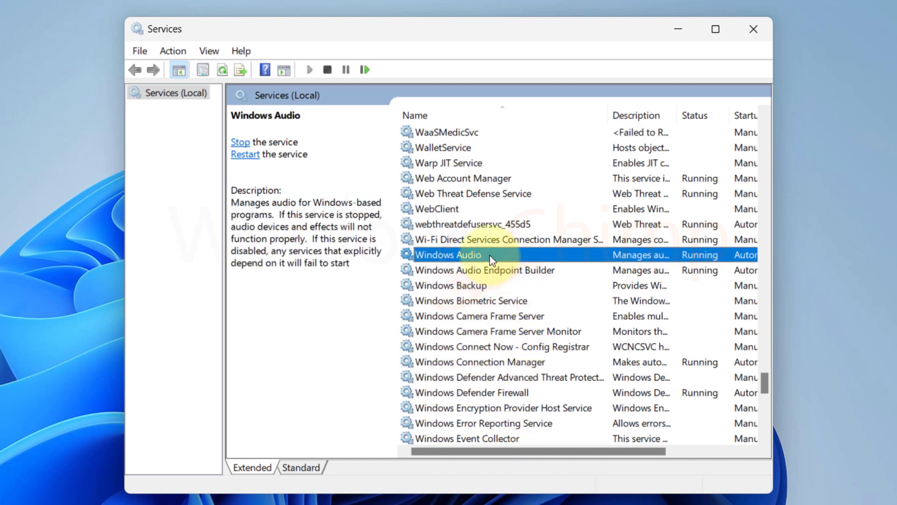
pyautogui.doubleClick(449, 255)
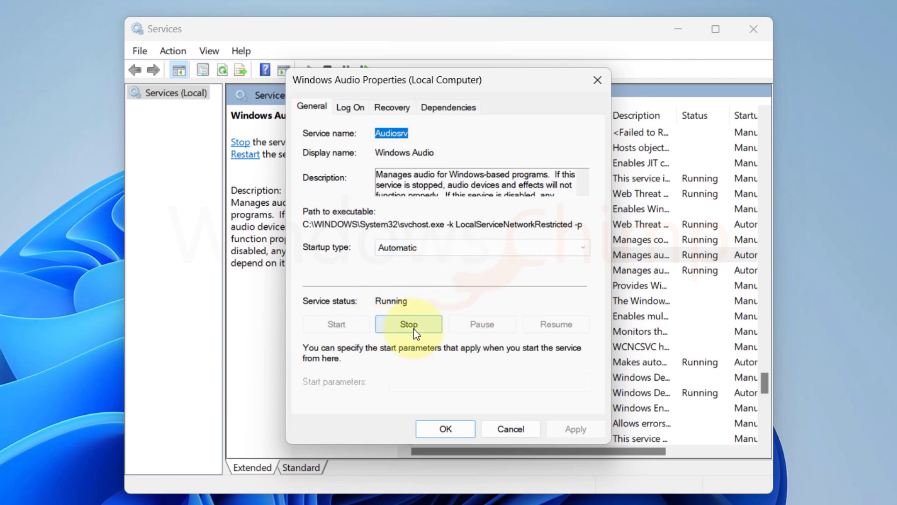
pyautogui.click(409, 324)
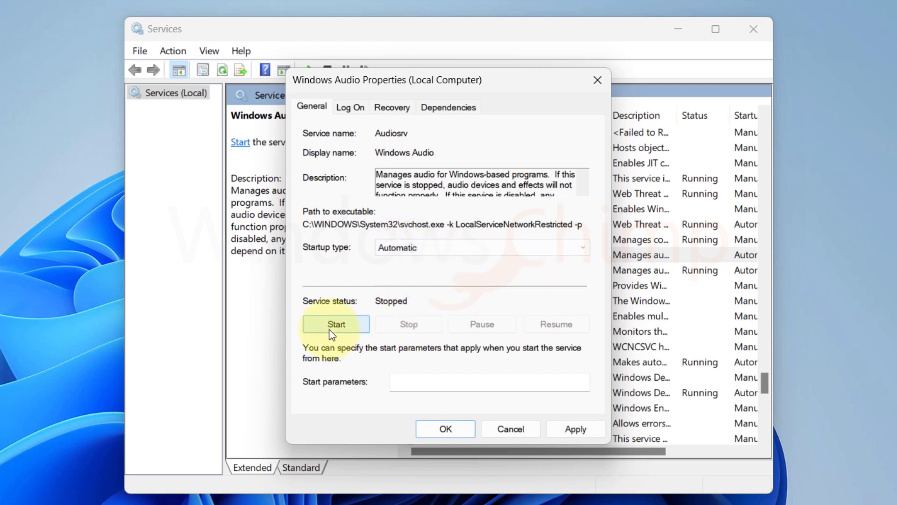
pyautogui.click(335, 324)
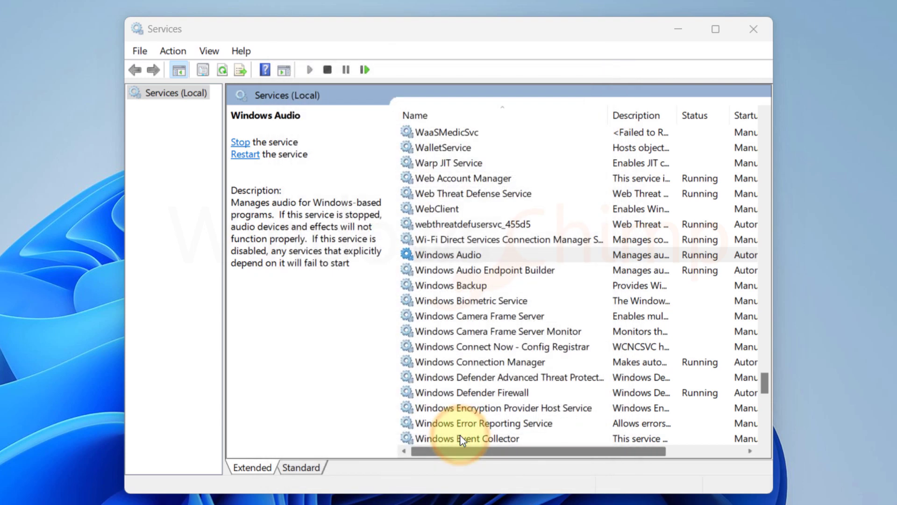
# Step: Stop Windows Audio Endpoint Builder from its properties along with dependent Windows Audio
pyautogui.click(448, 254)
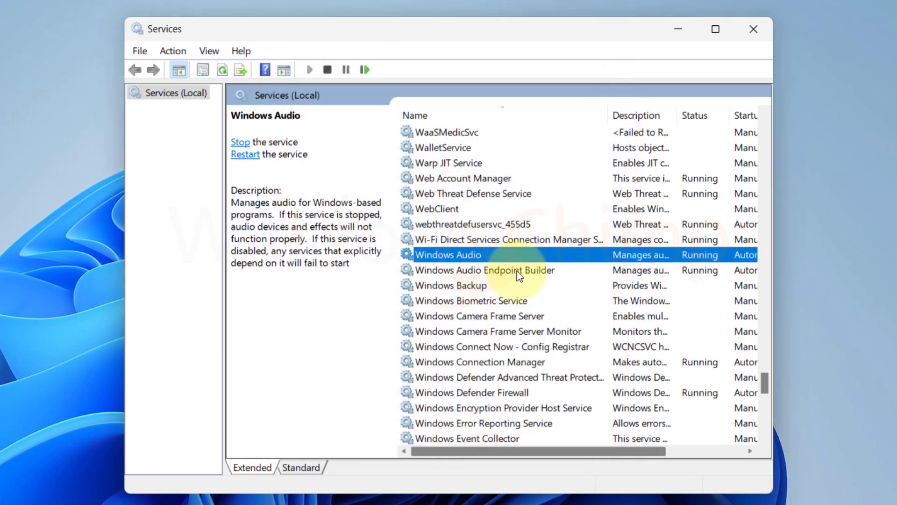
pyautogui.click(483, 269)
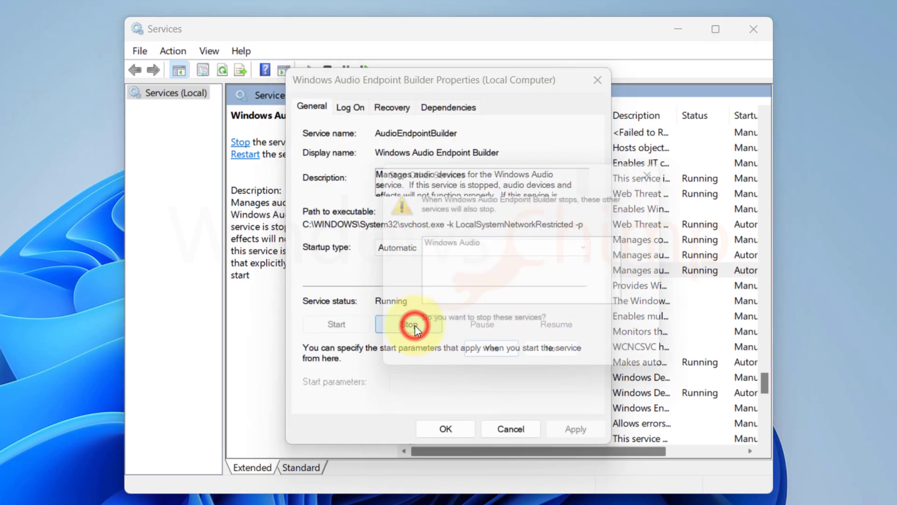
pyautogui.click(408, 324)
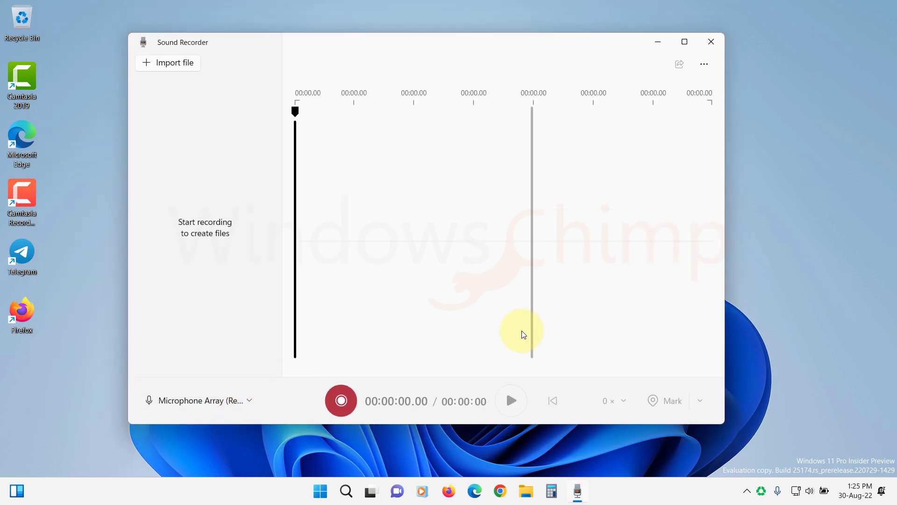
# Step: Start a recording in Sound Recorder and grant it microphone access
pyautogui.click(341, 400)
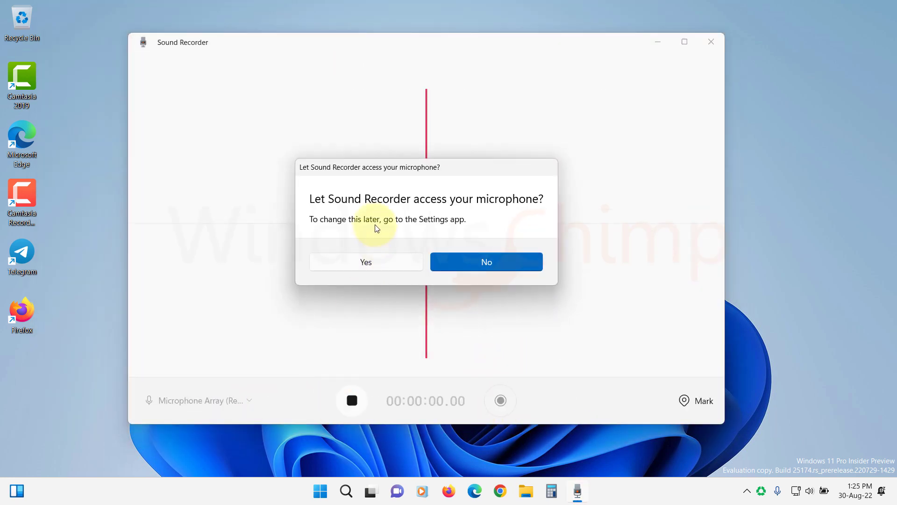
pyautogui.click(365, 262)
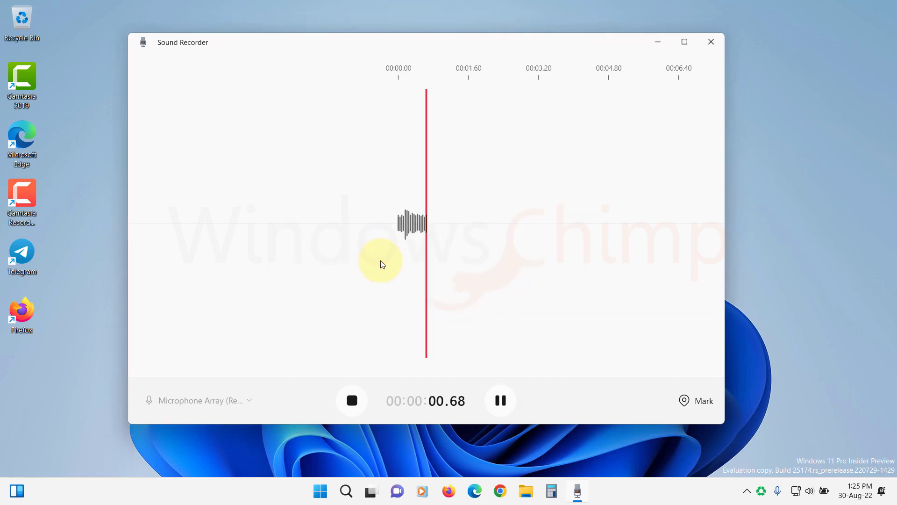